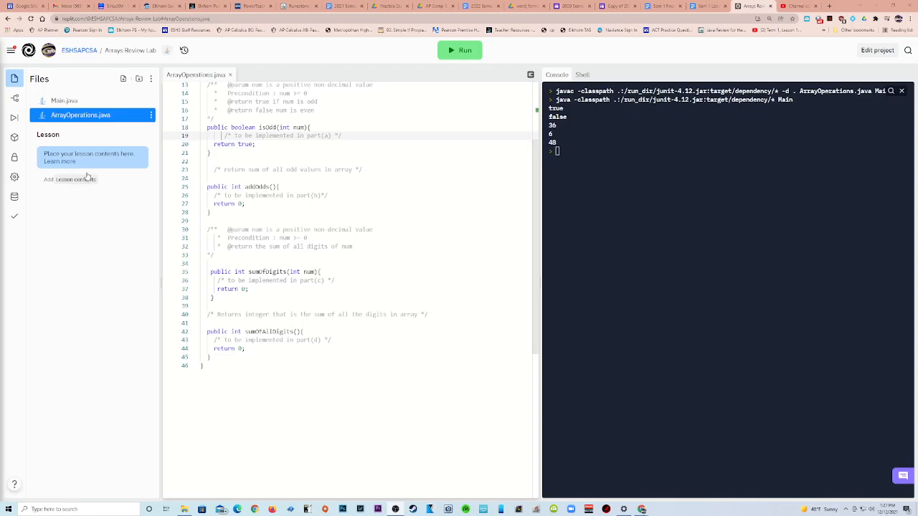
Step: Review Main.java's tests, run the starter code, and retype the 15 passed to sumOfDigits
left_click(65, 100)
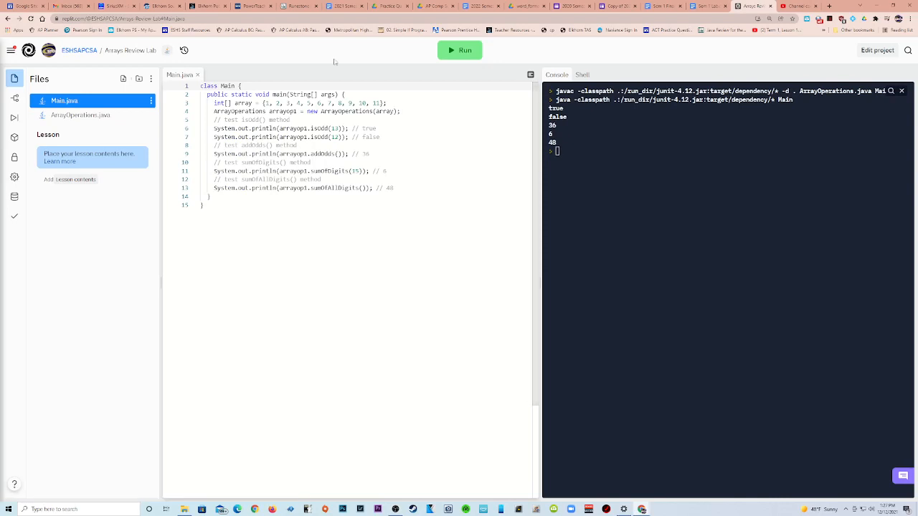
left_click(459, 51)
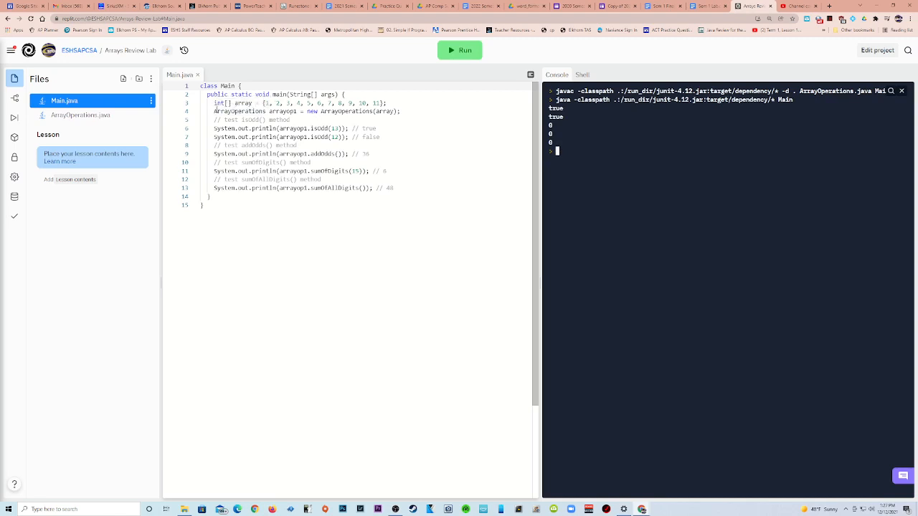
double_click(283, 111)
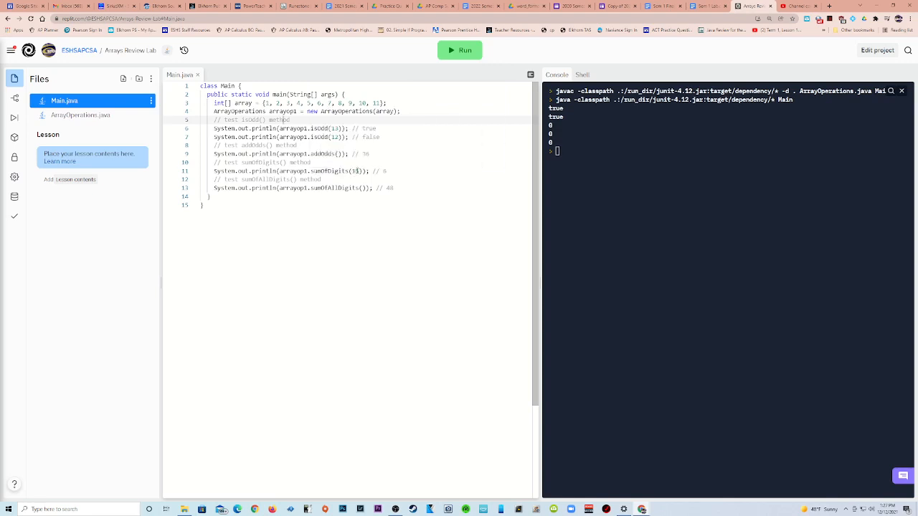
type("15")
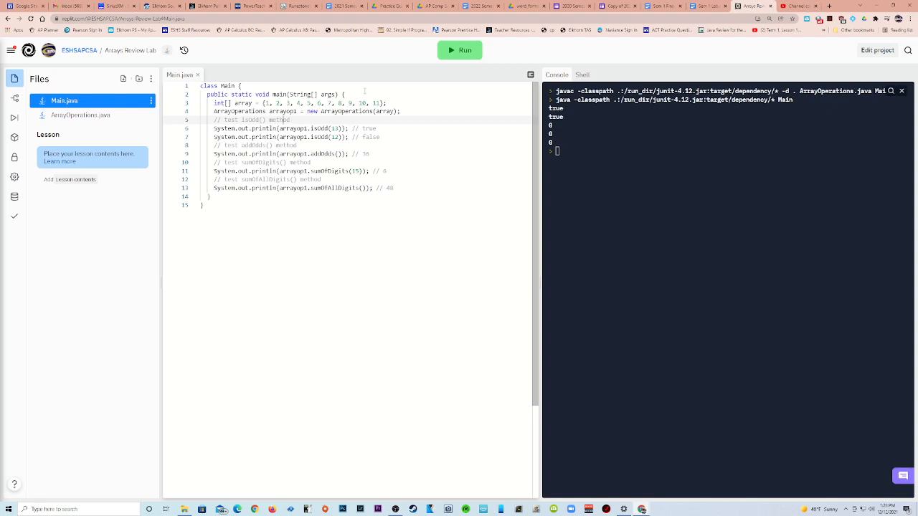
Step: Add if(num % 2 == 0) return false; to isOdd in ArrayOperations.java and rerun
left_click(80, 115)
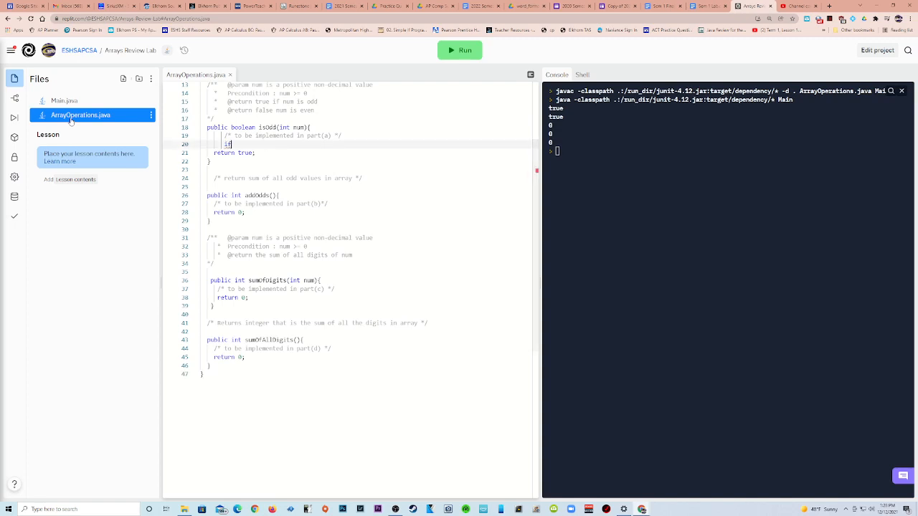
type("(num % 2)")
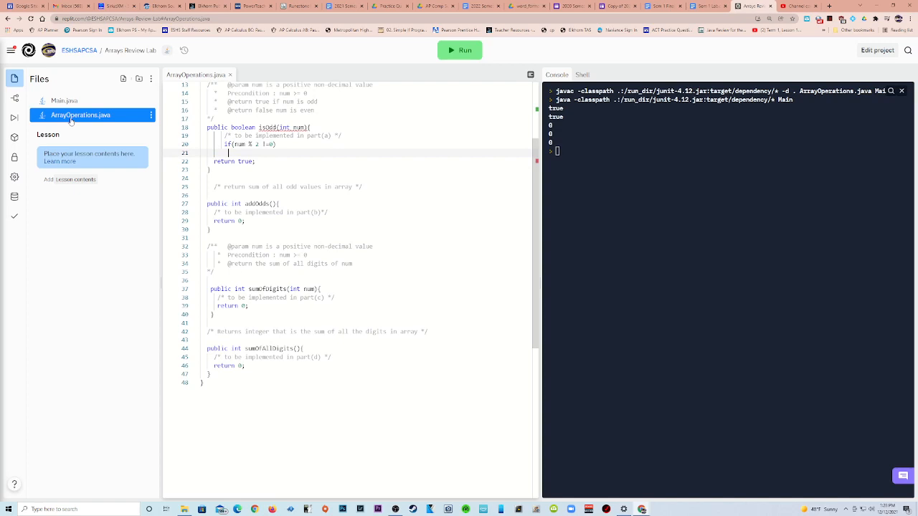
type("return true;")
left_click(251, 144)
type("= ")
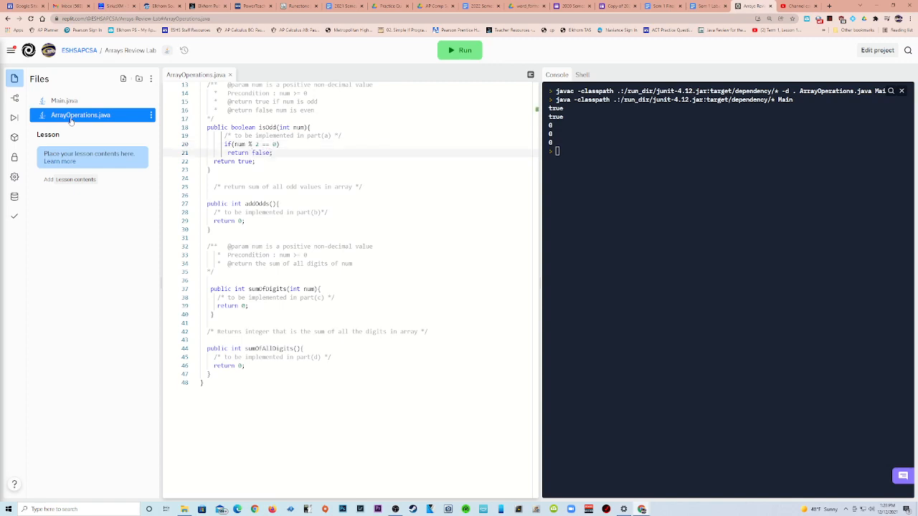
mouse_move(460, 50)
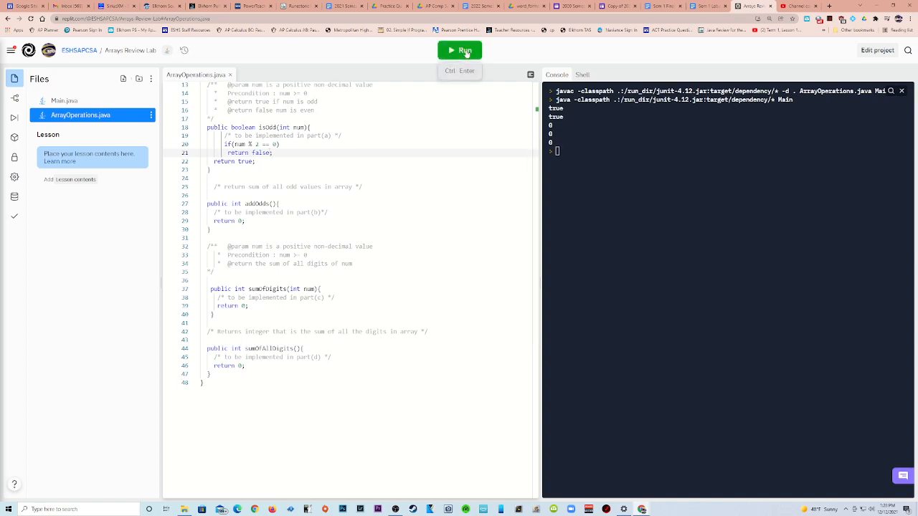
left_click(460, 49)
type("int sum = 0);")
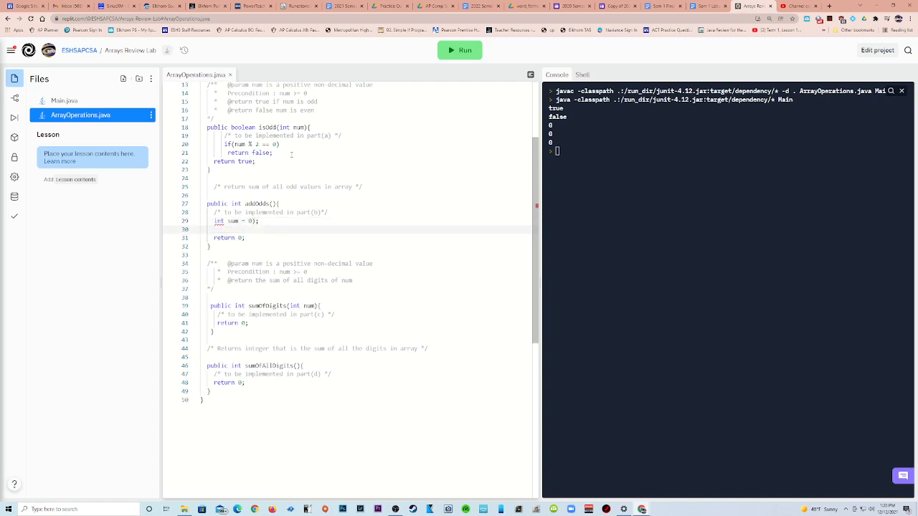
Step: Write addOdds: loop for(int num: array), add num to sum when isOdd(num), return sum
type("if")
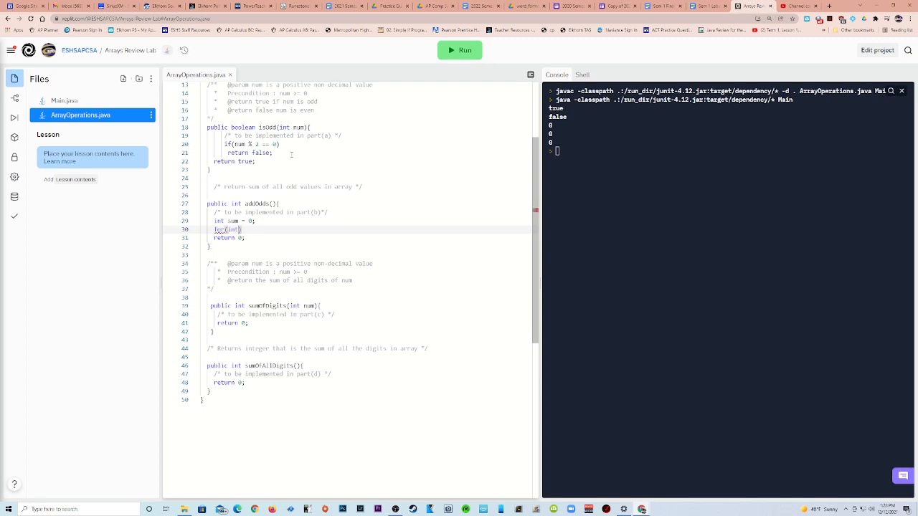
type("num: array")
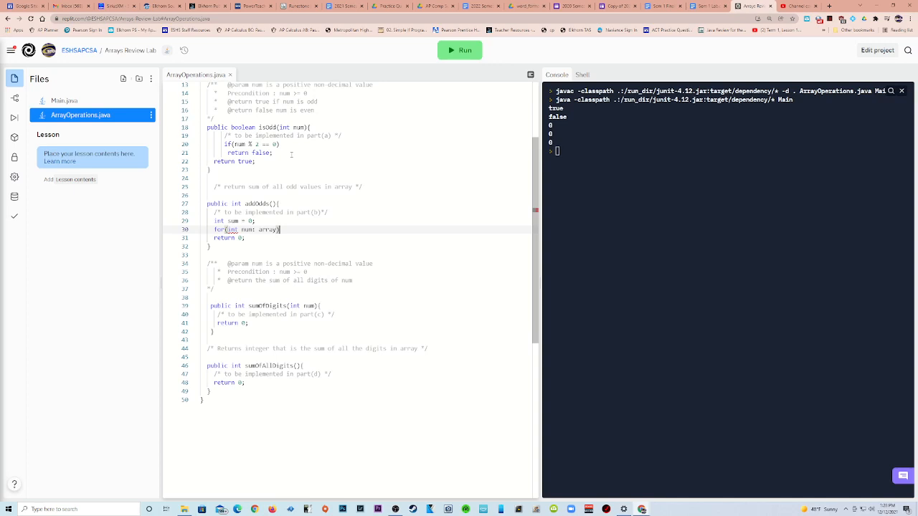
type("if")
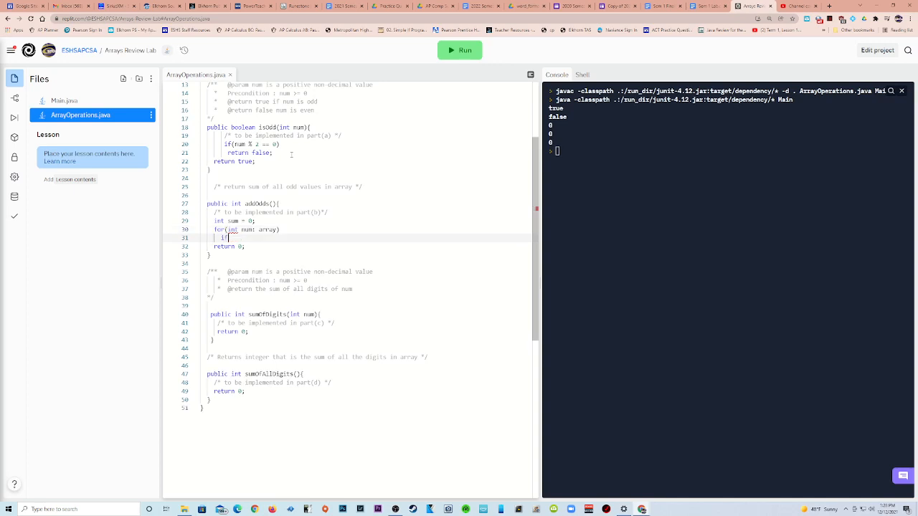
type("isOdd(num))")
type("retur")
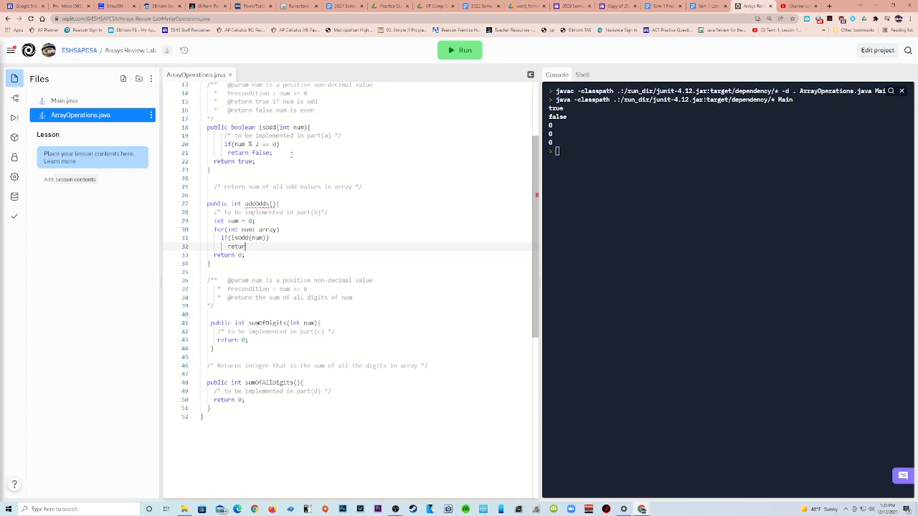
type("sum += num;")
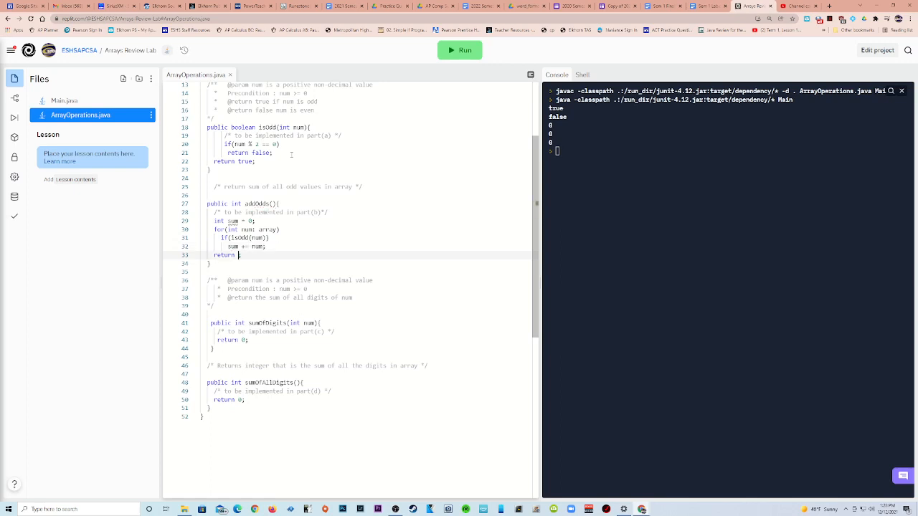
type("sum;")
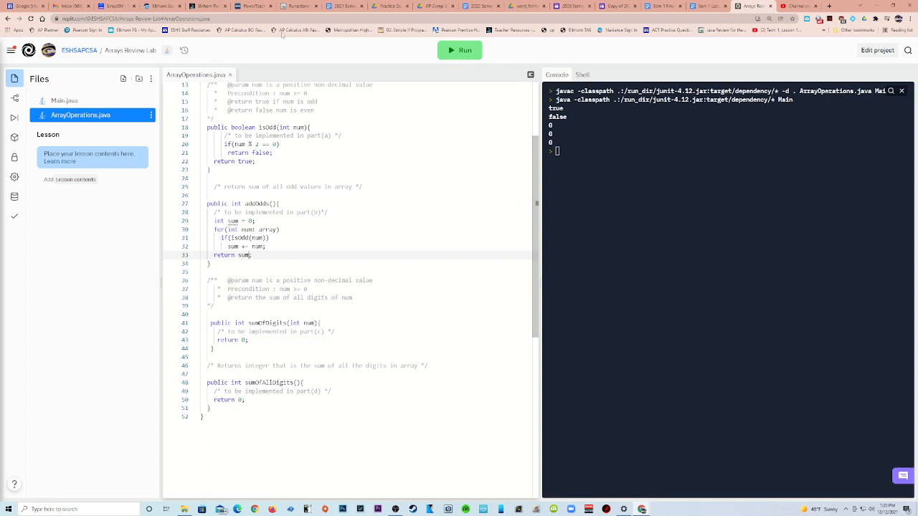
Step: Run the program and compare the 36 output against Main.java's expected value
left_click(460, 50)
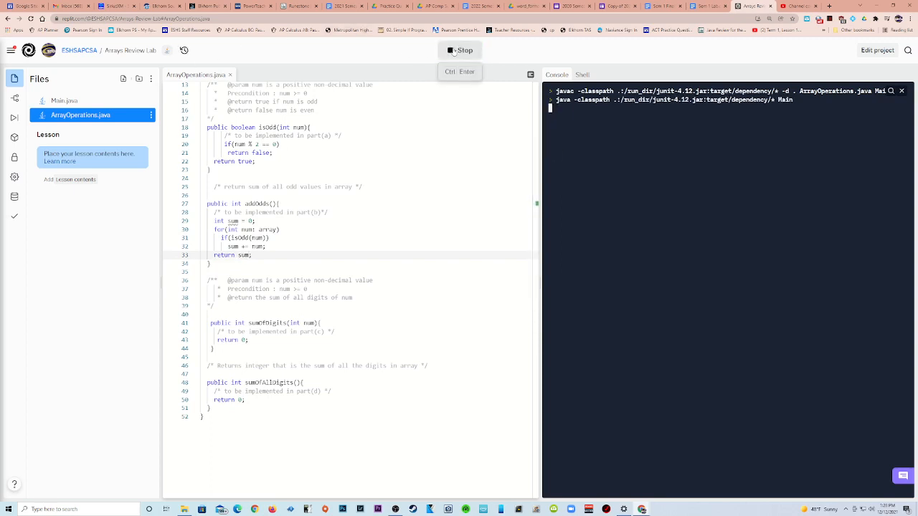
left_click(64, 101)
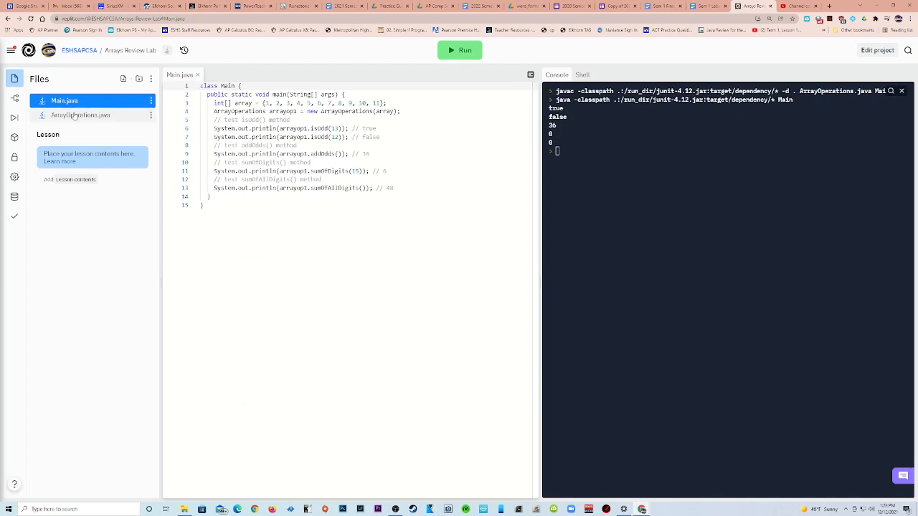
left_click(81, 115)
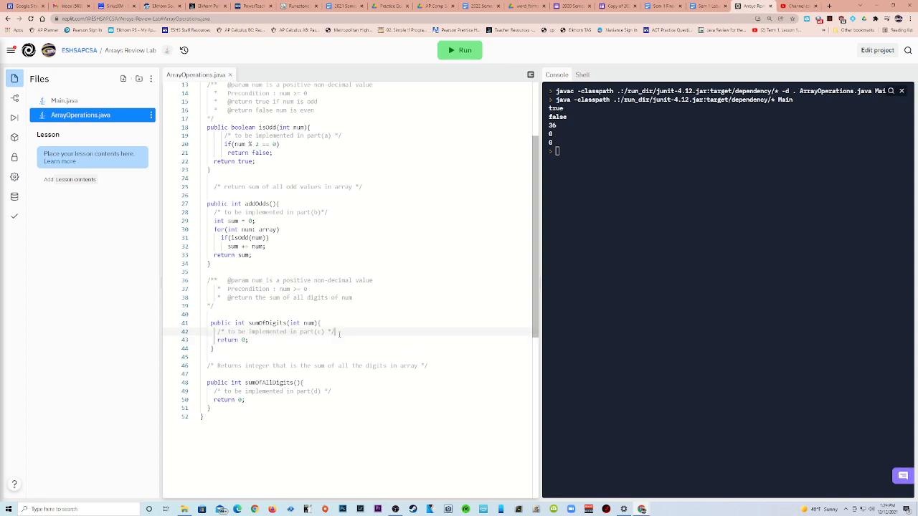
Step: Write sumOfDigits with a while(num > 0) loop adding num % 10 and dividing num by 10, then run
type("int sum;")
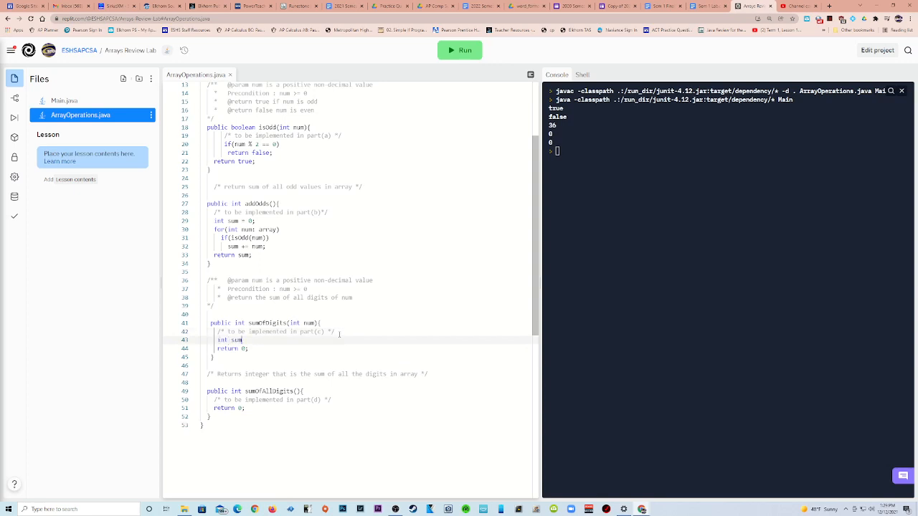
type("while(")
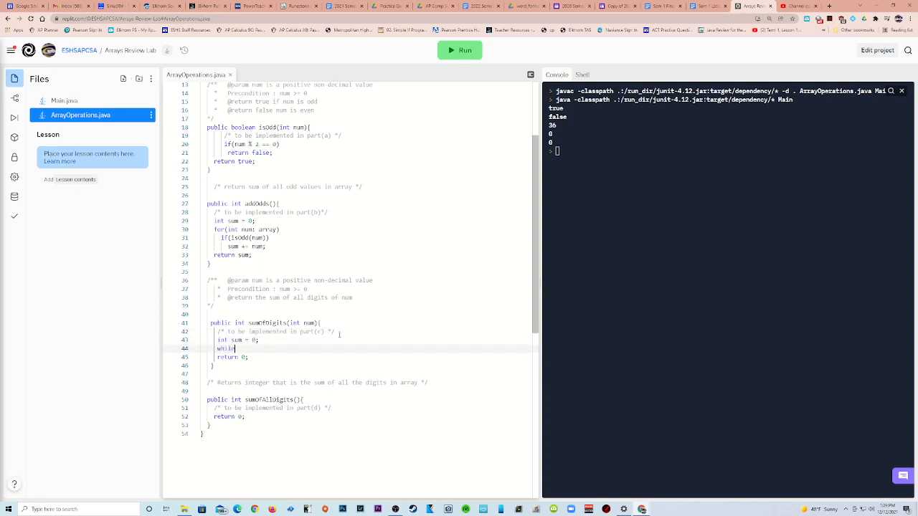
type("num > 0")
type("sum += num %")
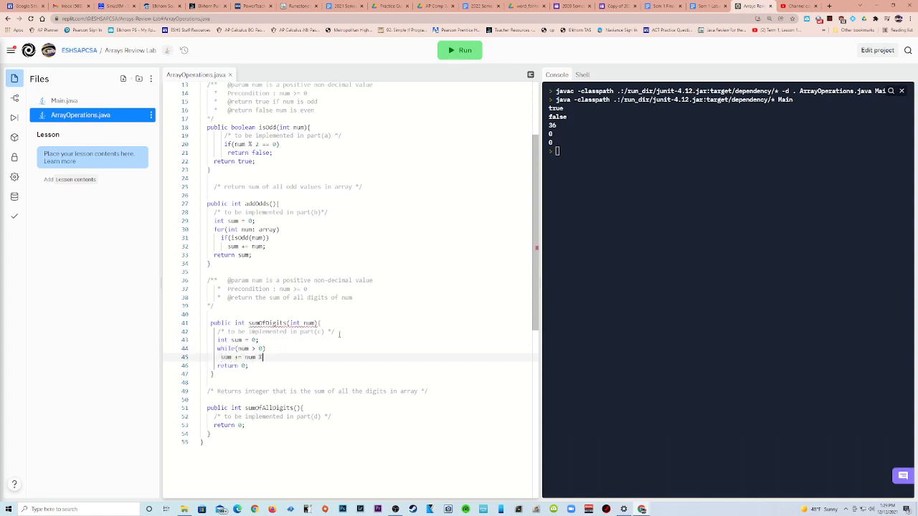
type("10;")
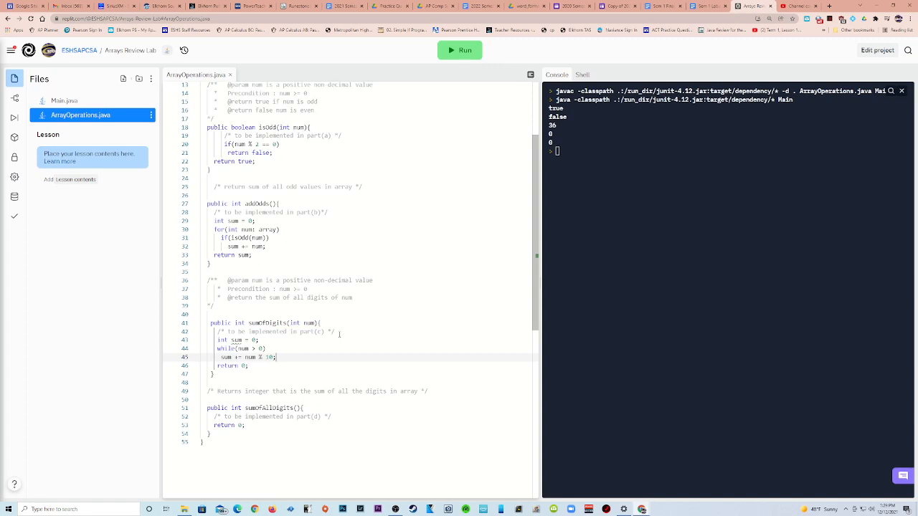
type("num /= 10;")
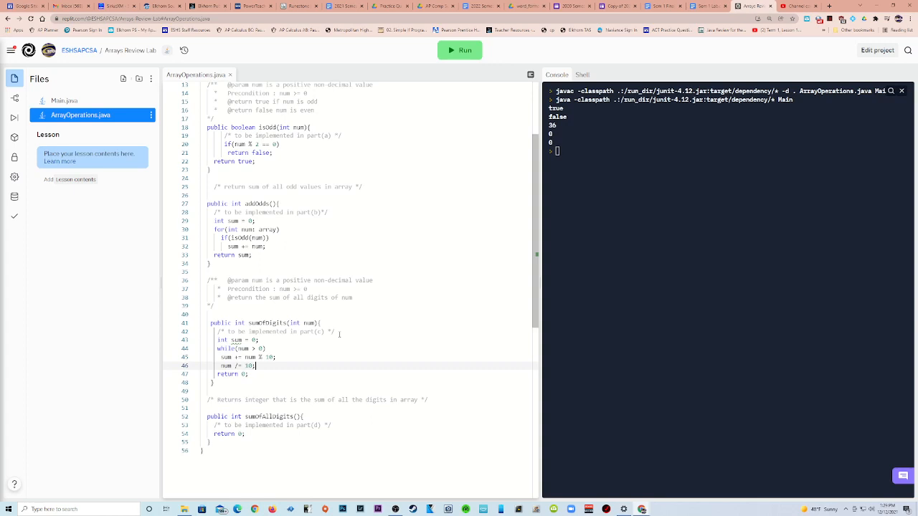
type("{")
left_click(236, 374)
type("sum")
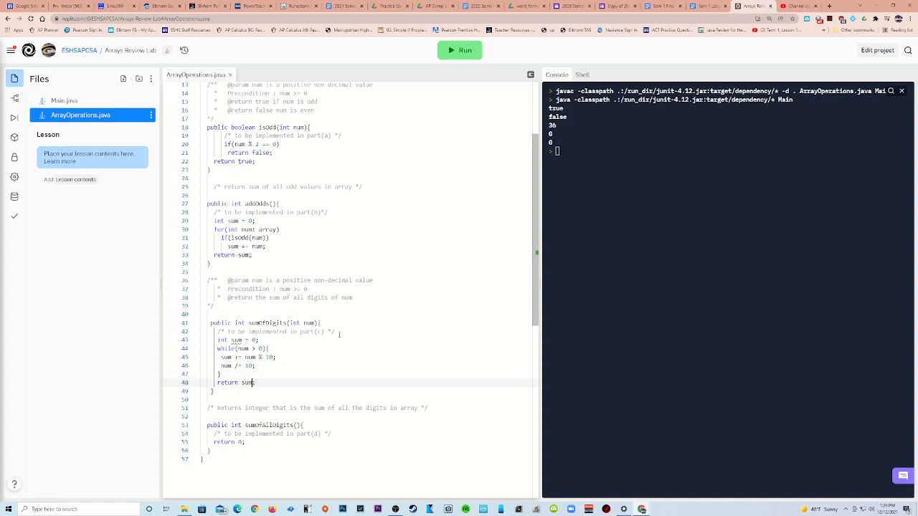
mouse_move(461, 50)
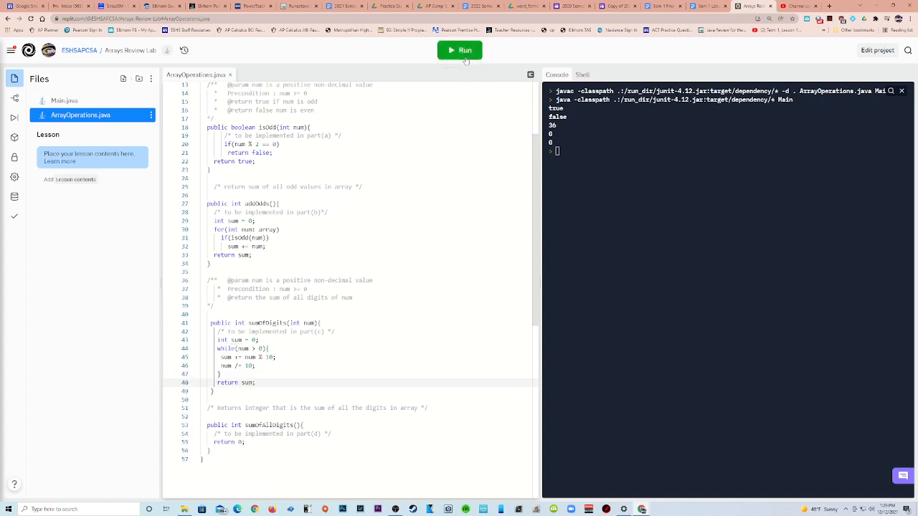
left_click(460, 49)
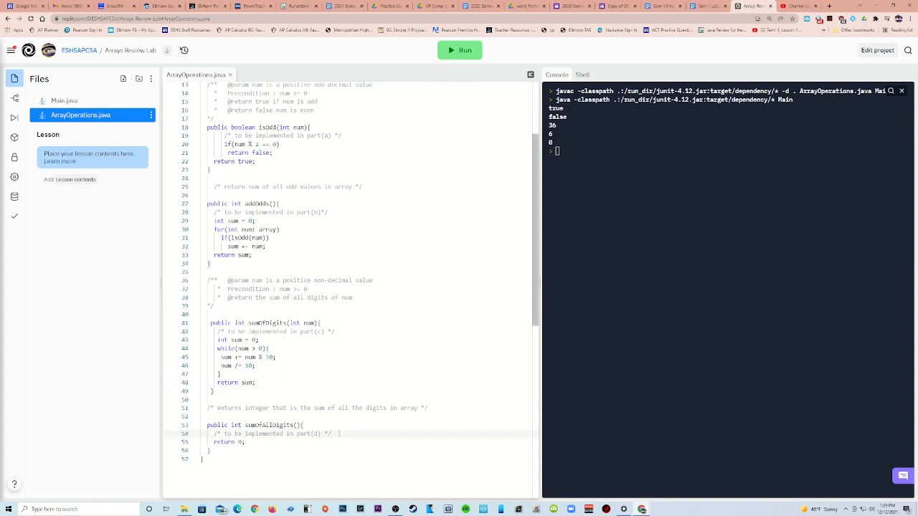
Step: Write sumOfAllDigits: int sum, for-each over array adding sumOfDigits(num), return sum
type("int")
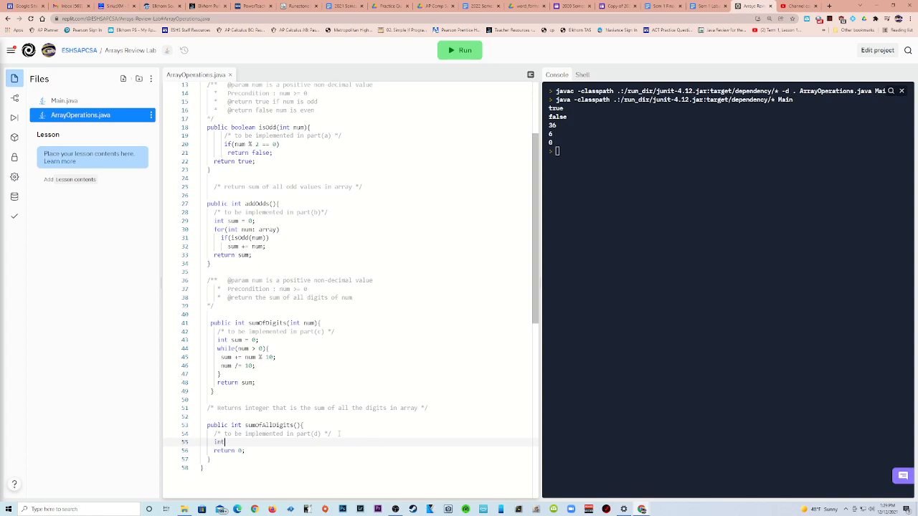
type("sum = 0")
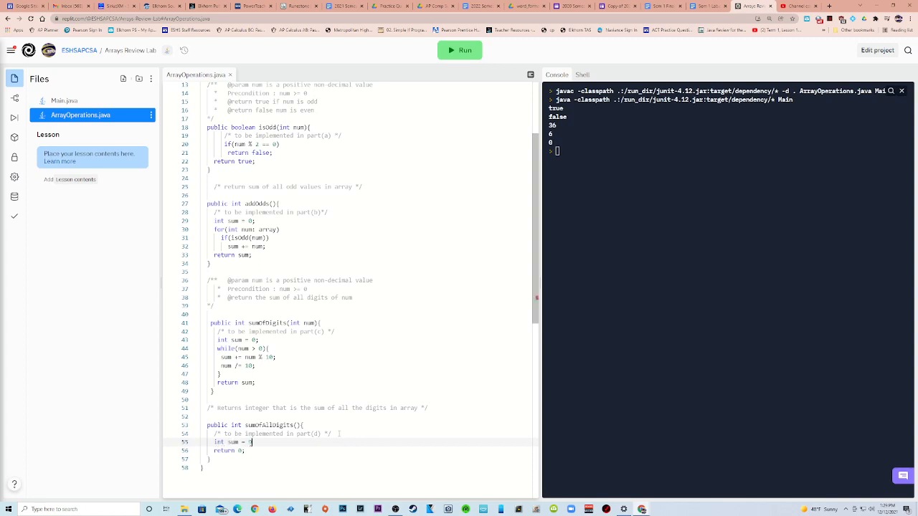
type("for(int num: array")
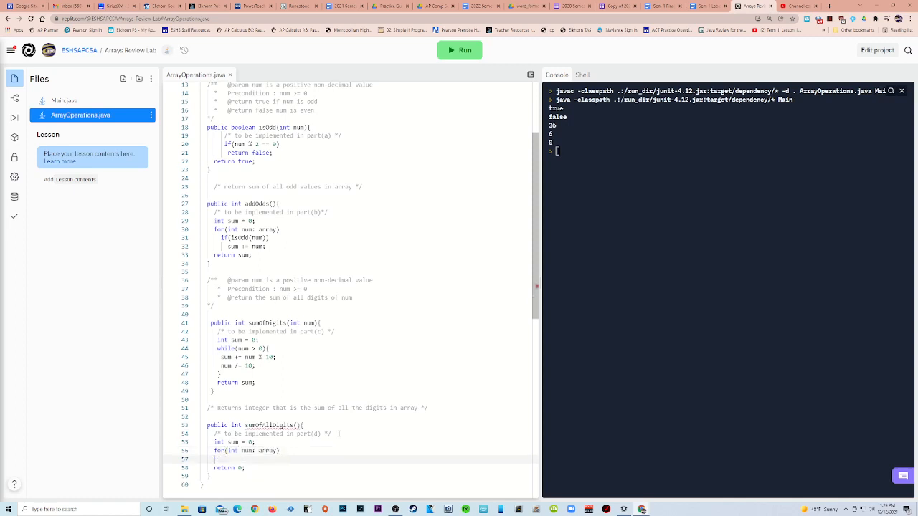
type("sum += sumOfDigits")
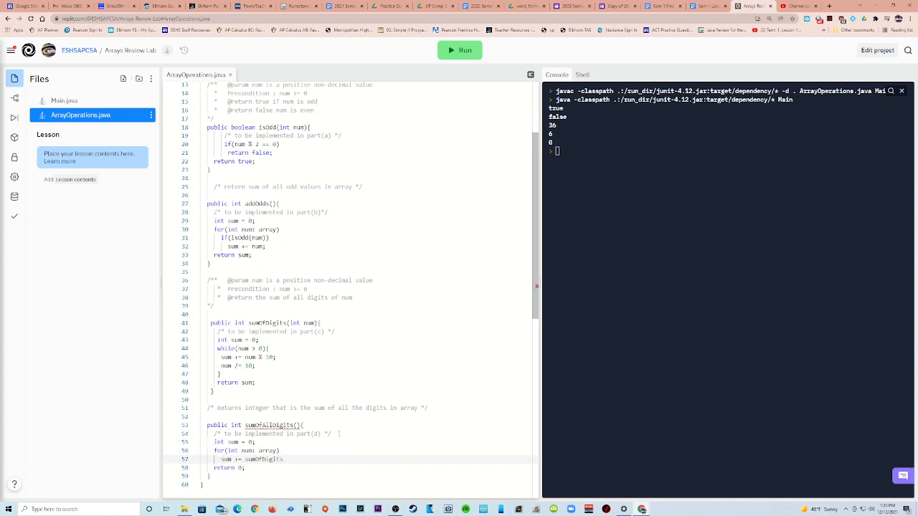
type("(num);")
left_click(370, 468)
type("sum")
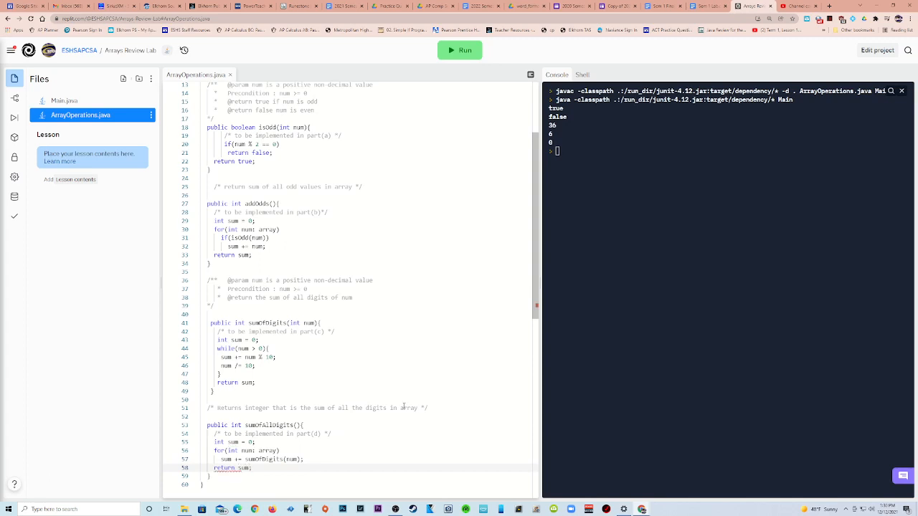
Step: Run the program and check the 48 output against Main.java's expected value
left_click(460, 49)
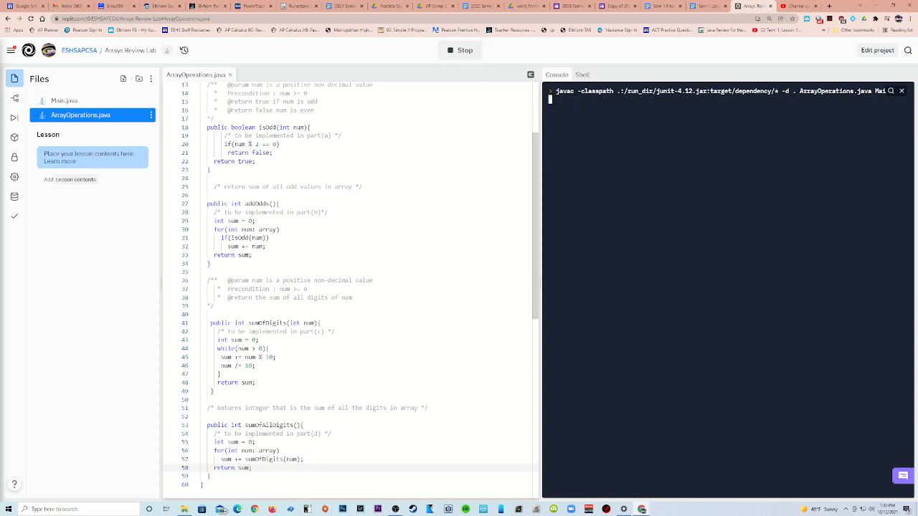
left_click(460, 50)
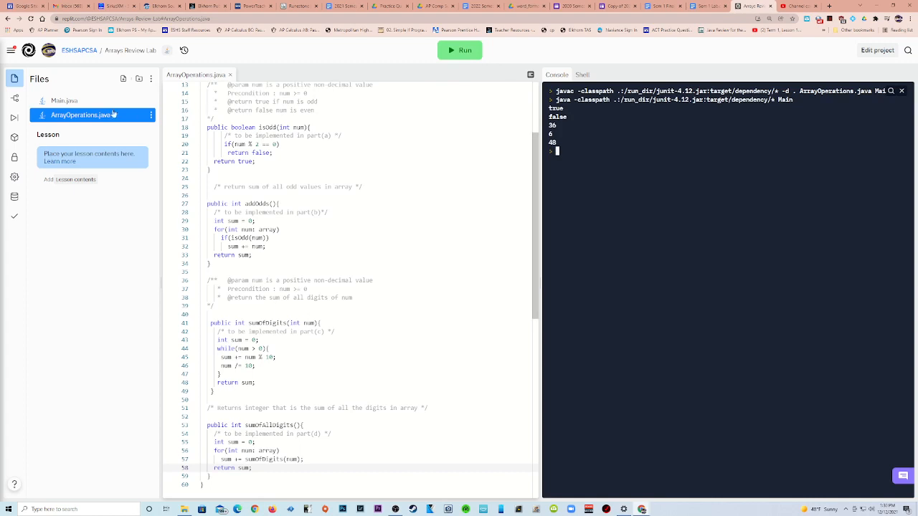
left_click(64, 100)
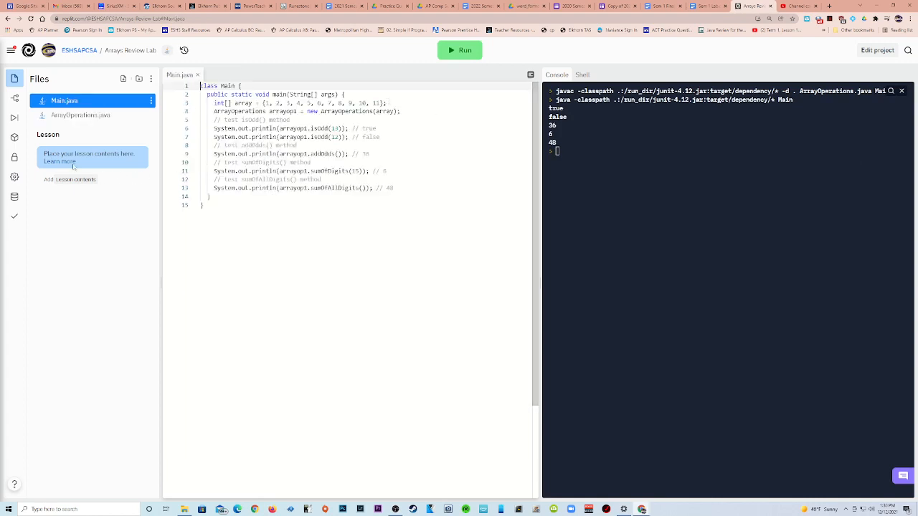
left_click(80, 115)
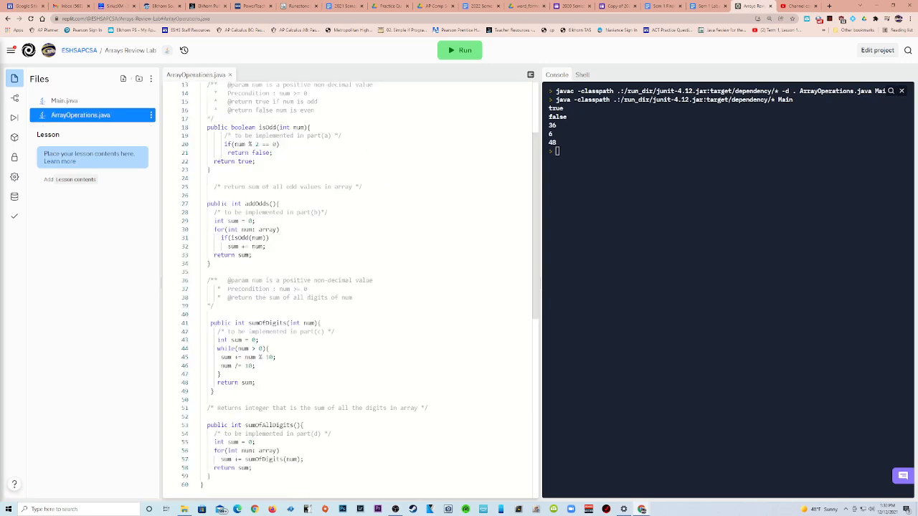